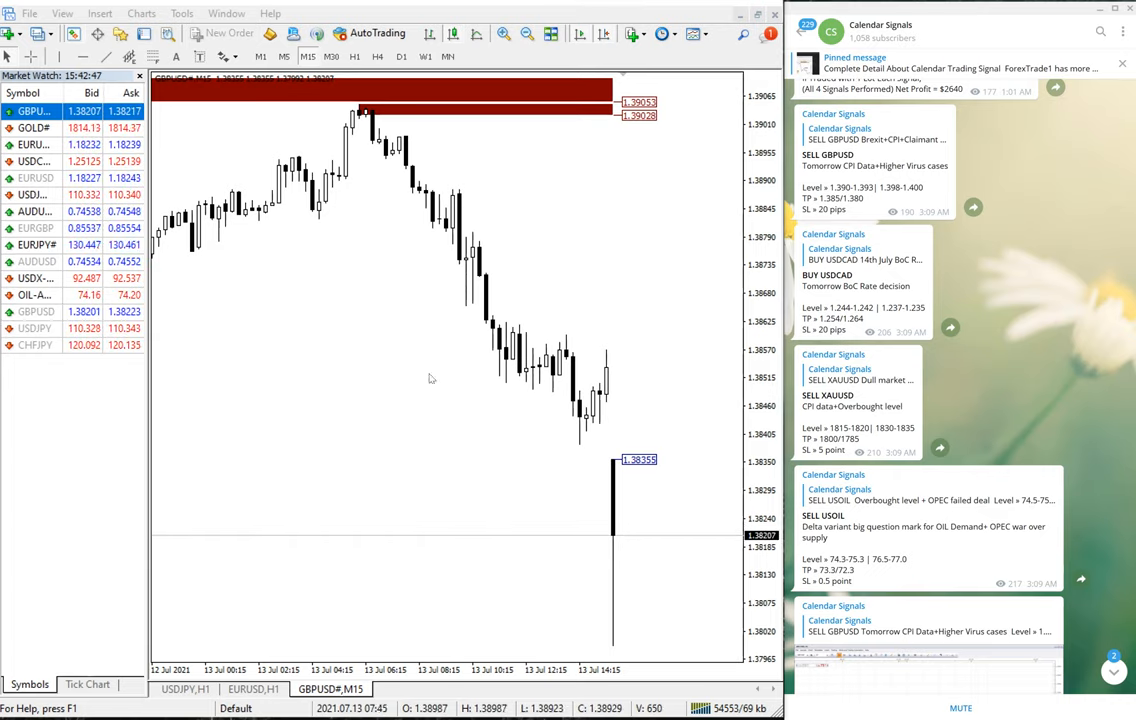
mouse_move(644, 266)
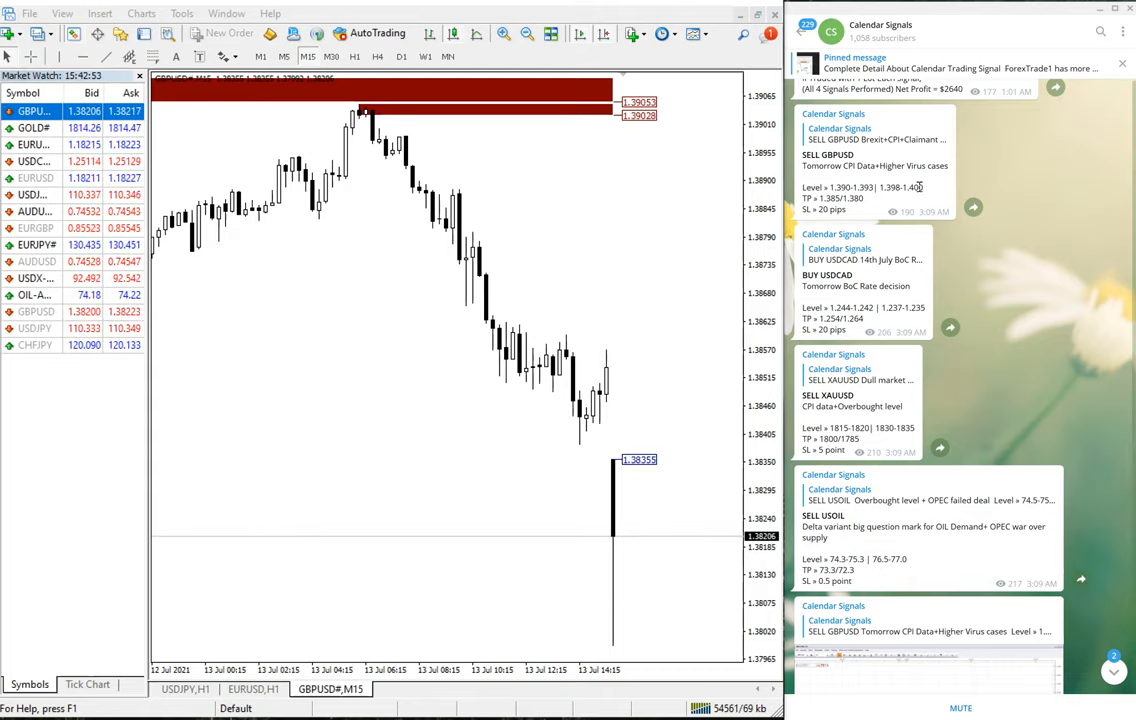
Step: Show the Calendar Signals channel's info panel with its description and links in Telegram
scroll(up, 3)
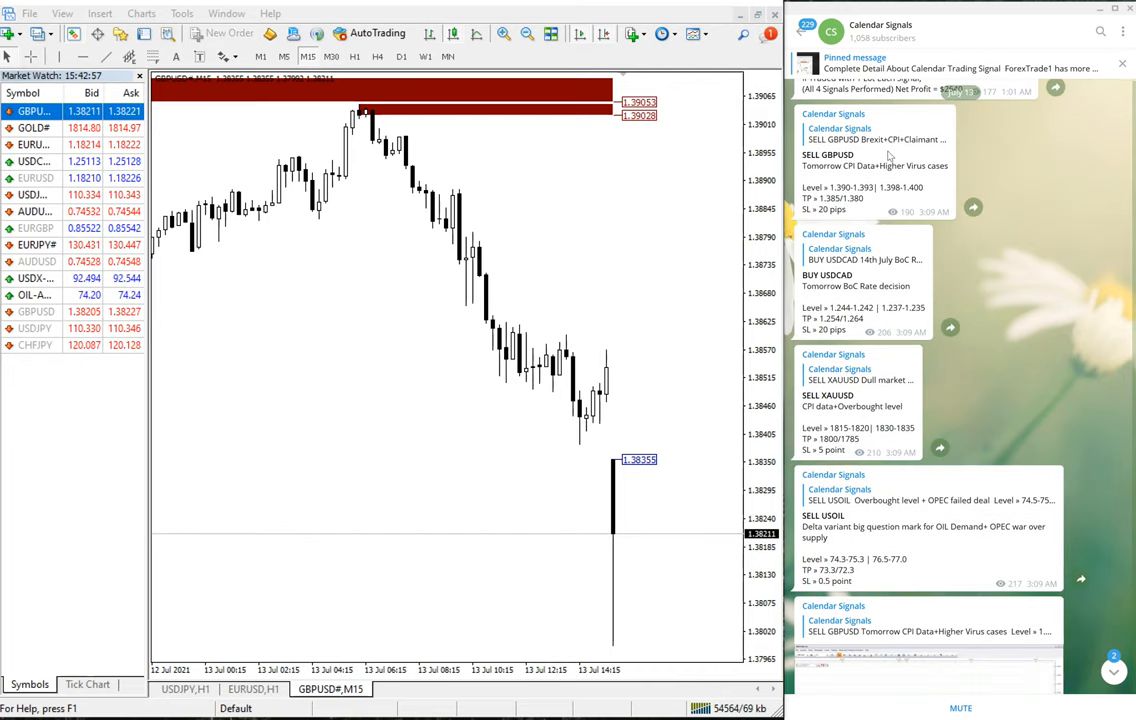
click(880, 24)
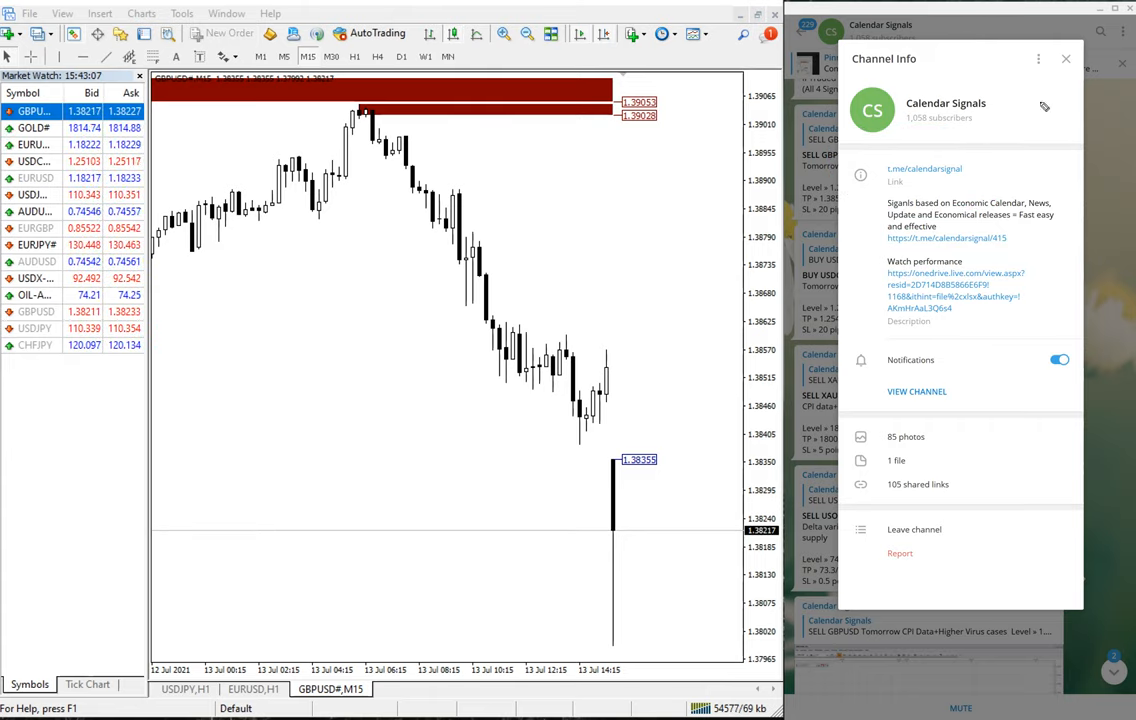
Step: Close the Calendar Signals info panel to return to the signal message feed
click(1064, 58)
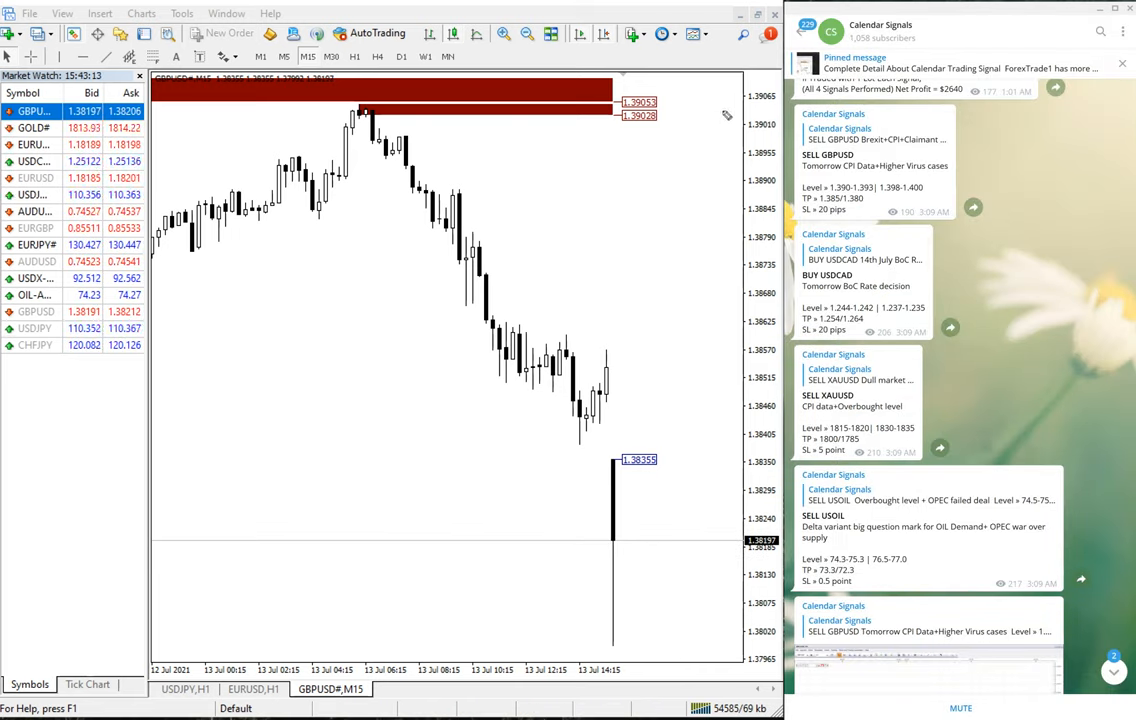
mouse_move(588, 260)
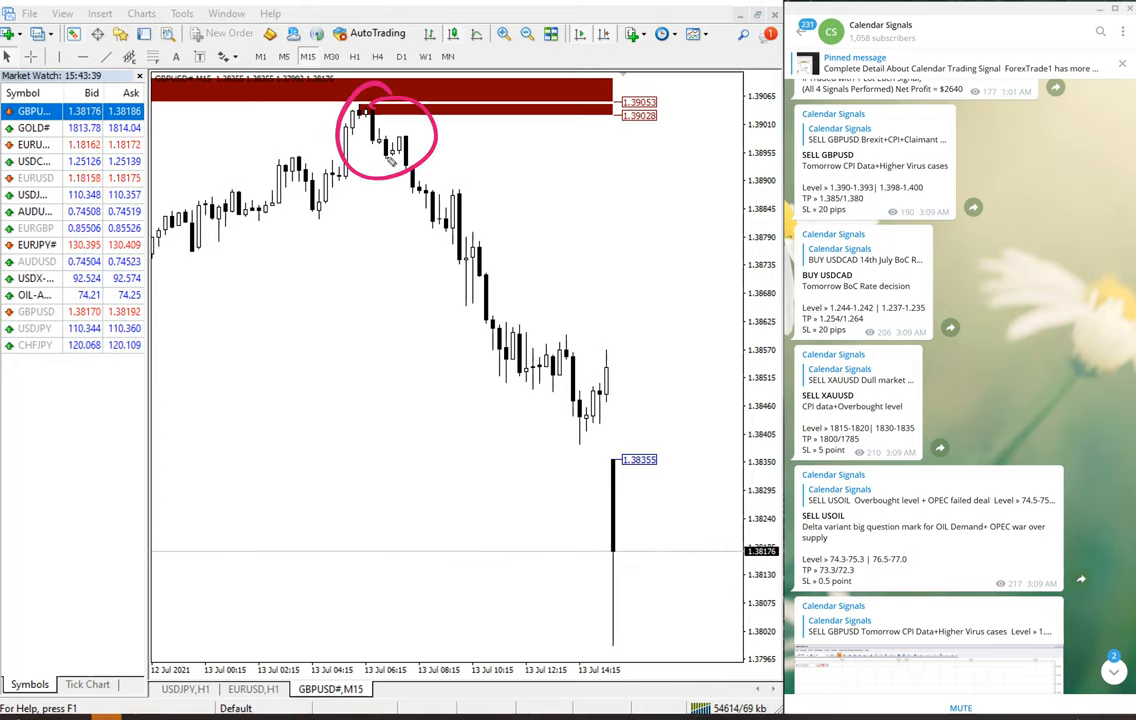
Step: Replace the GBPUSD chart with USDCAD M15 by dragging it from Market Watch
drag(404, 144, 700, 620)
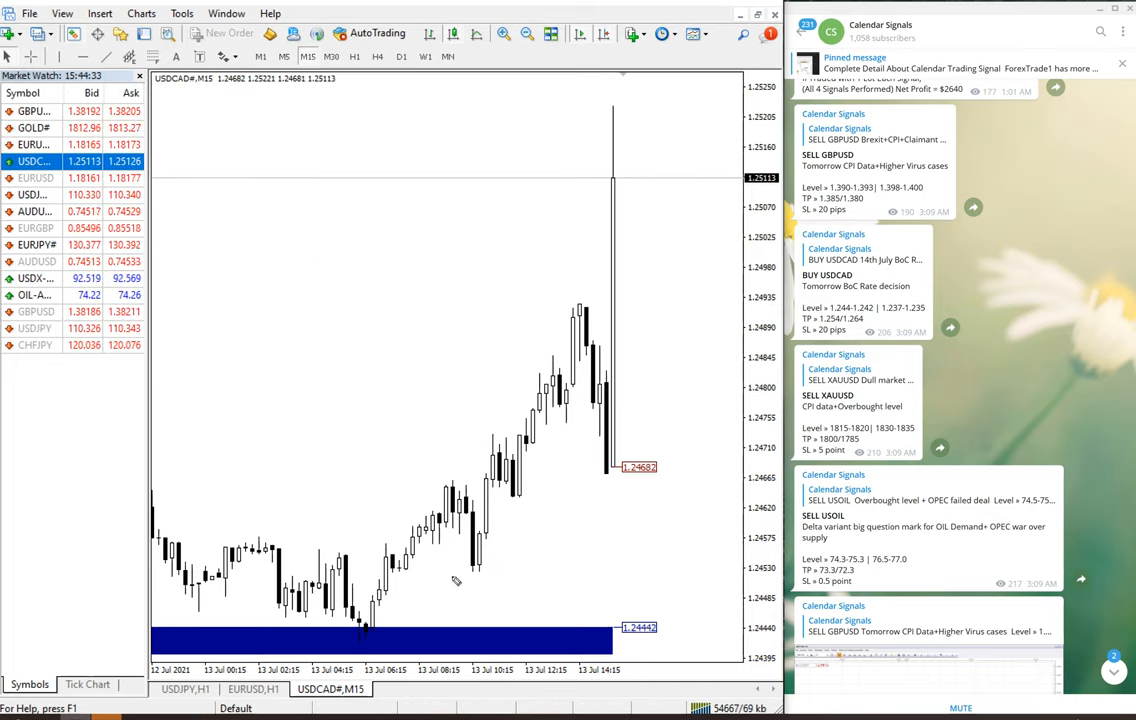
Step: Draw a pen arrow tracing the USDCAD rally up the M15 chart
drag(392, 600, 576, 136)
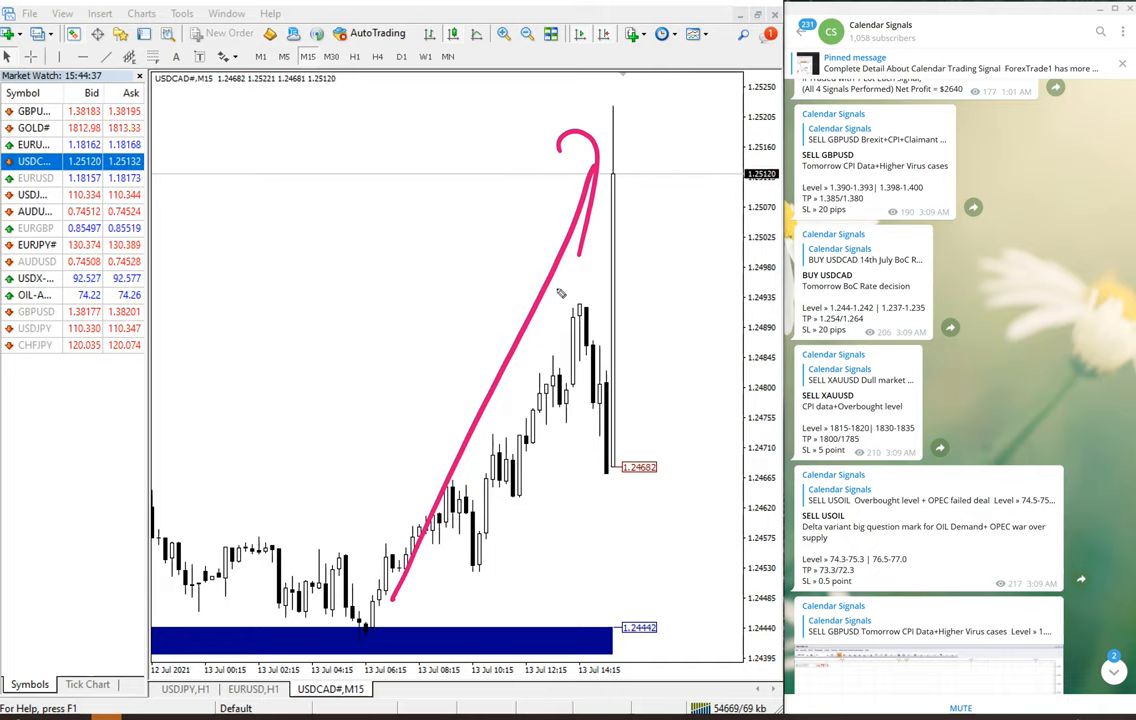
drag(178, 380, 220, 414)
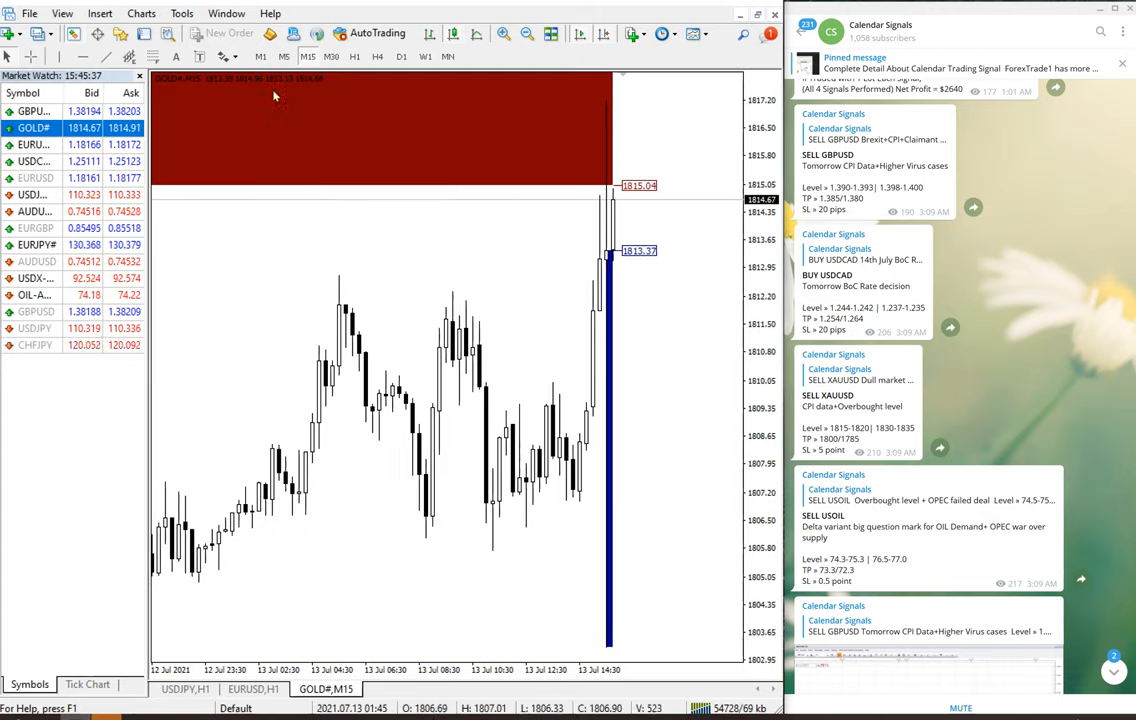
Step: Show gold on the 5-minute timeframe and pen-mark its drop from the peak to the blue support zone
click(284, 56)
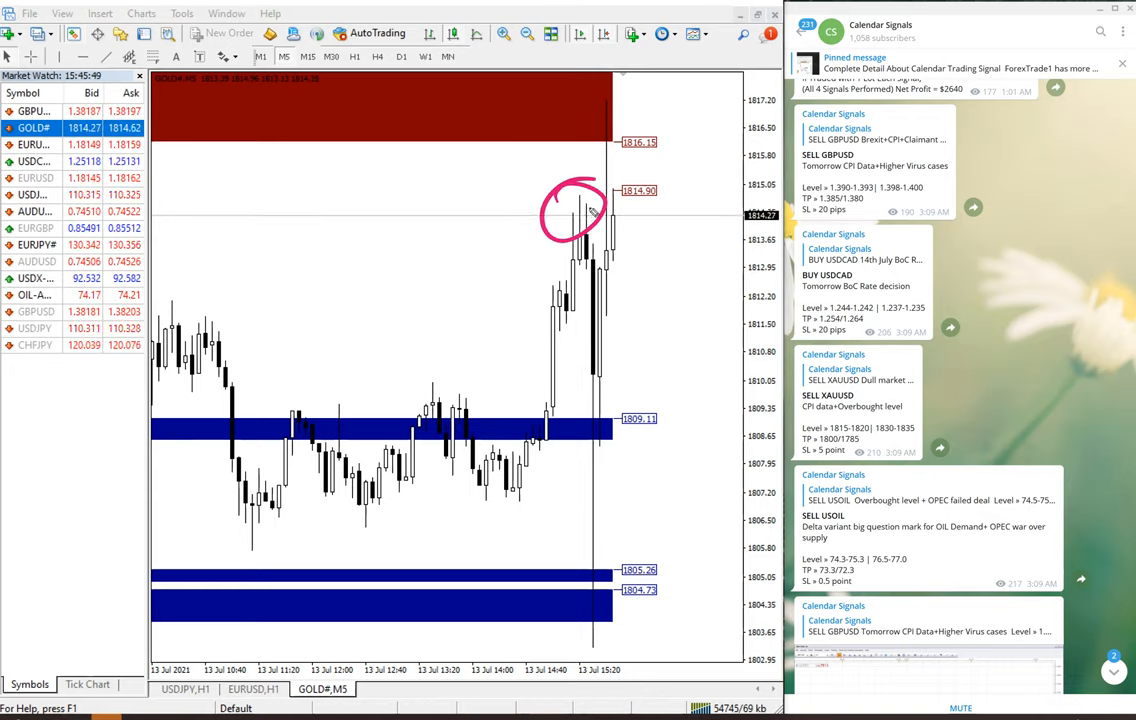
drag(576, 230, 600, 640)
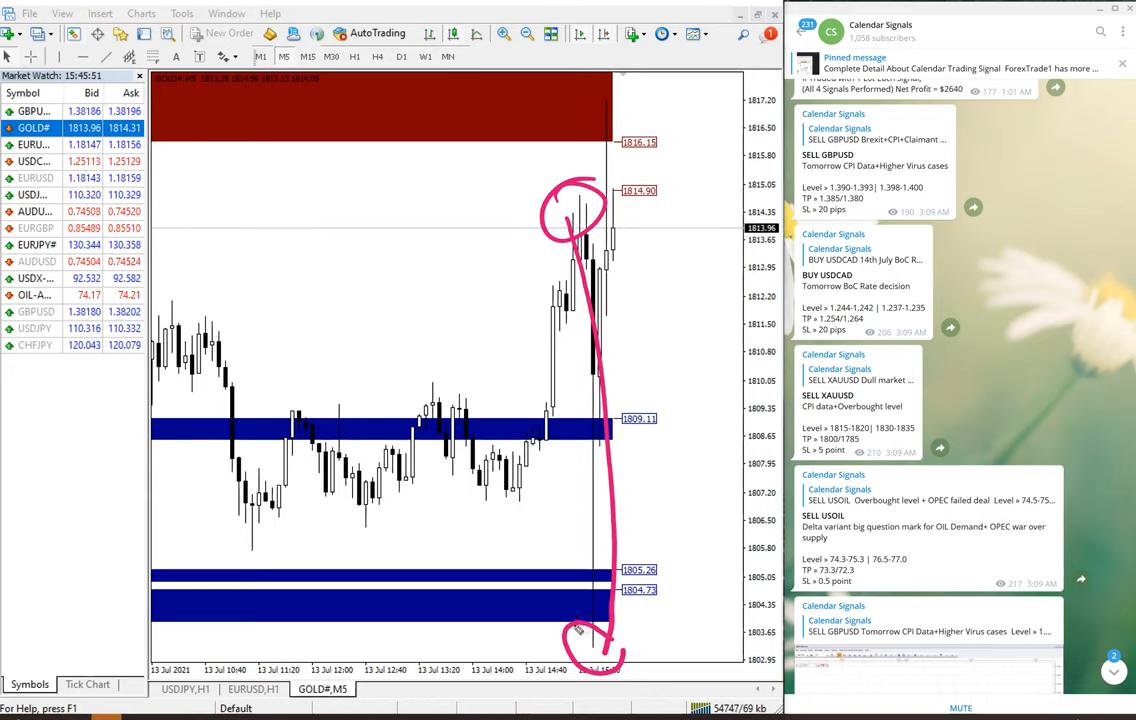
mouse_move(636, 544)
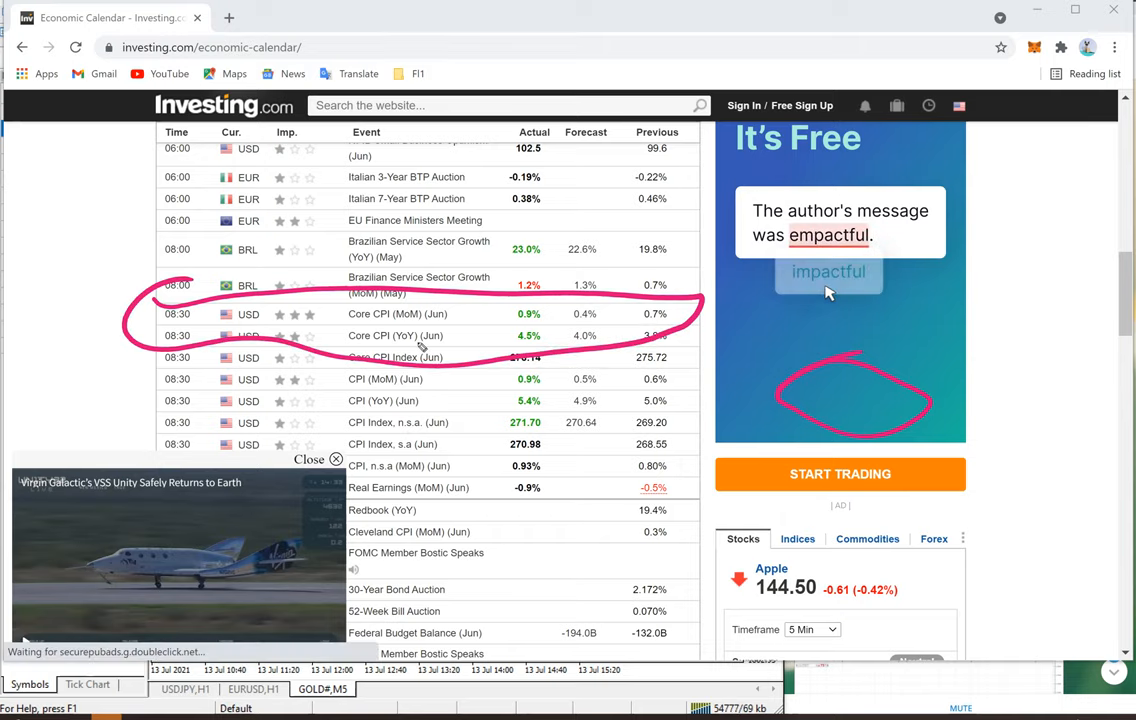
click(828, 272)
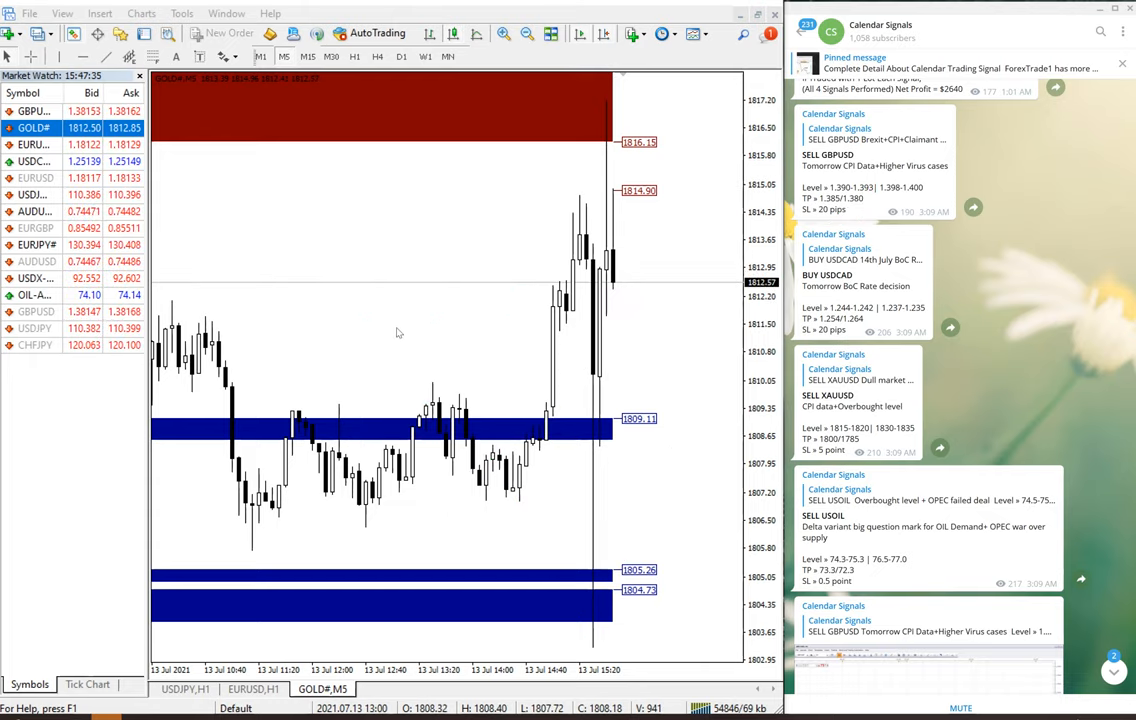
mouse_move(398, 258)
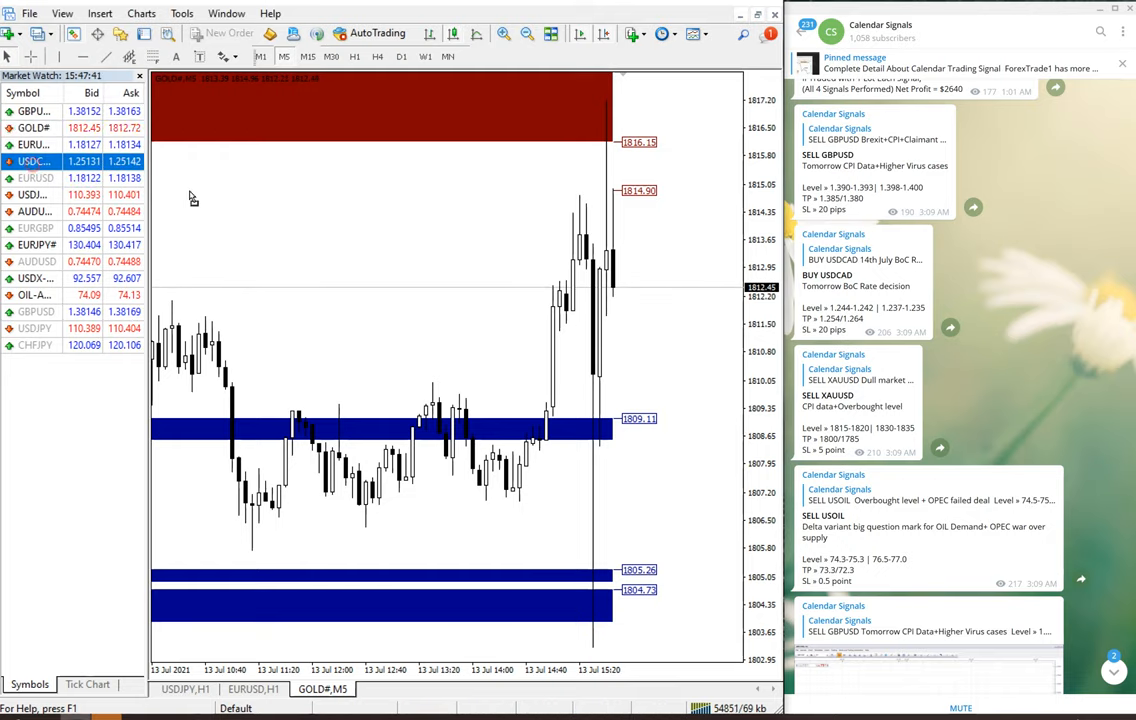
Step: Chart USDCAD from Market Watch on the 5-minute timeframe
click(322, 688)
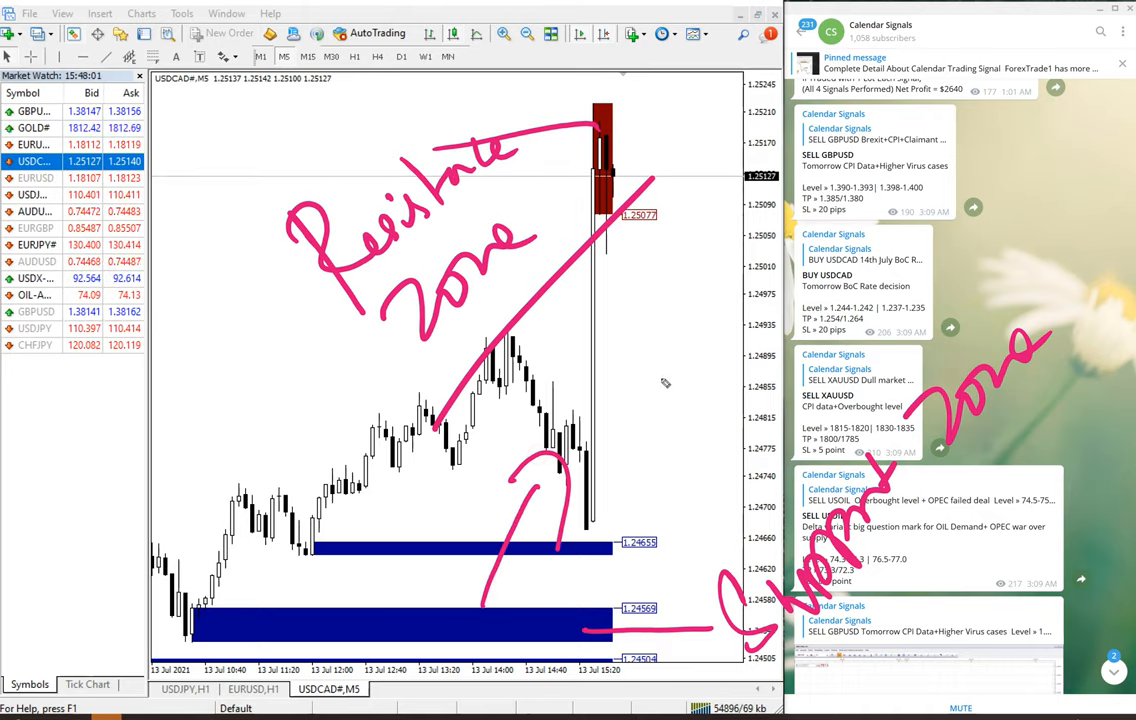
mouse_move(624, 168)
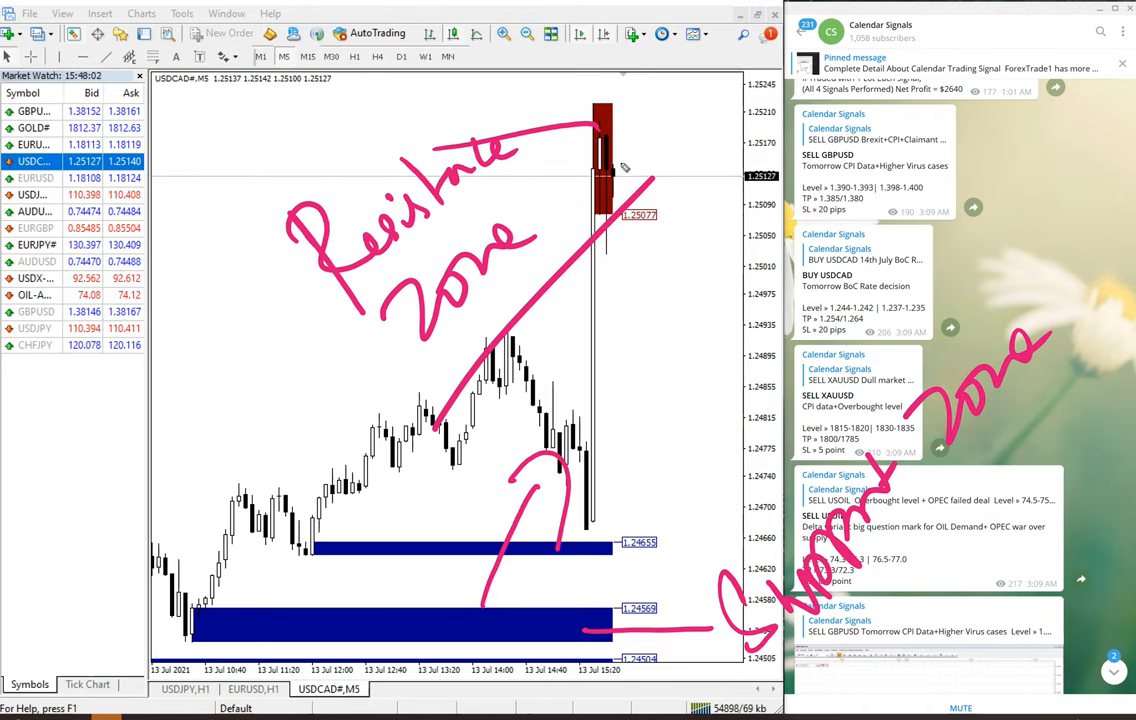
Step: Erase the handwritten zone labels and sketch a new pen mark beside the recent USDCAD low
drag(616, 176, 690, 310)
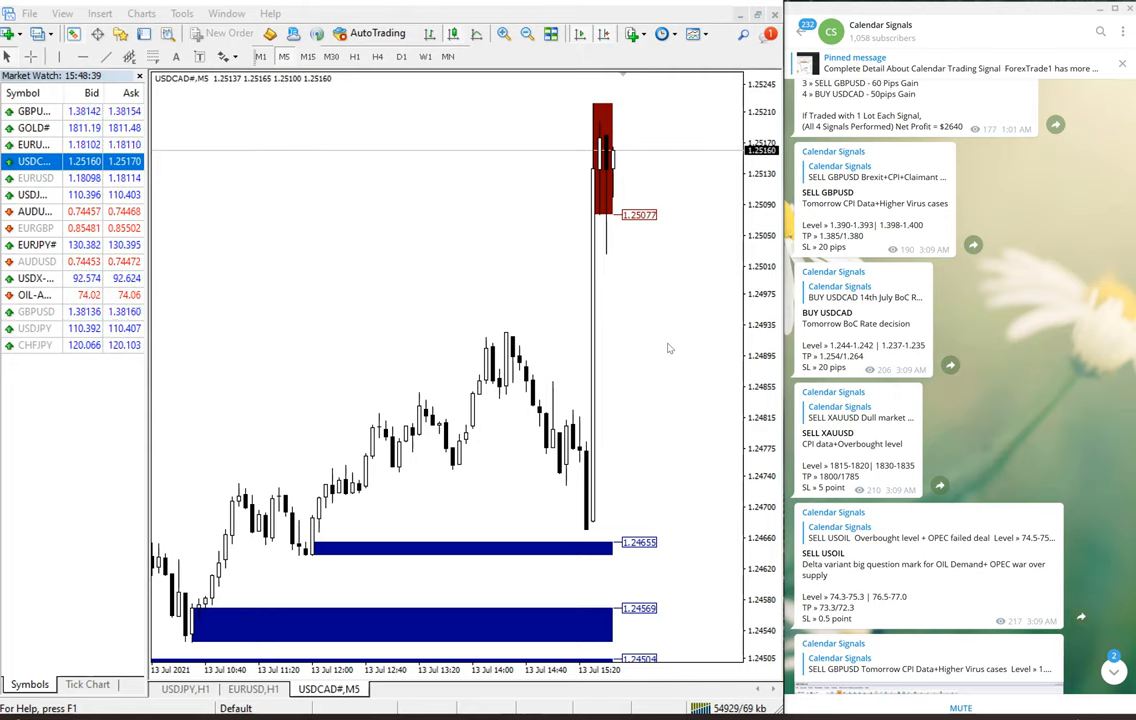
mouse_move(658, 452)
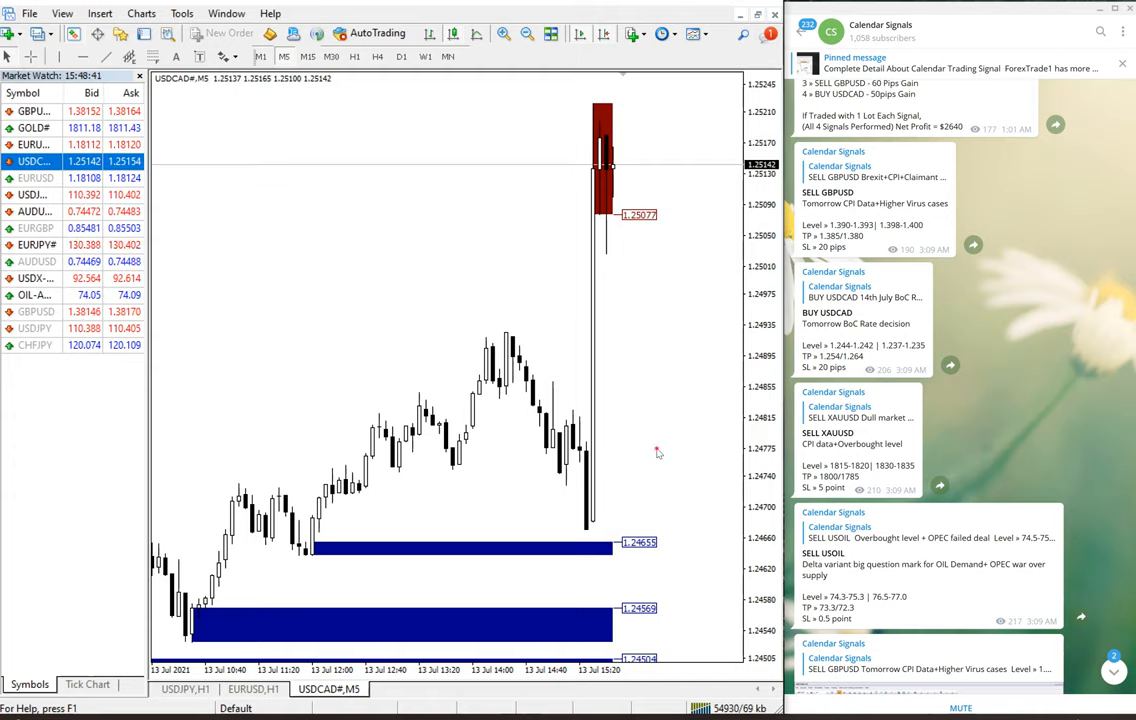
drag(620, 404, 644, 490)
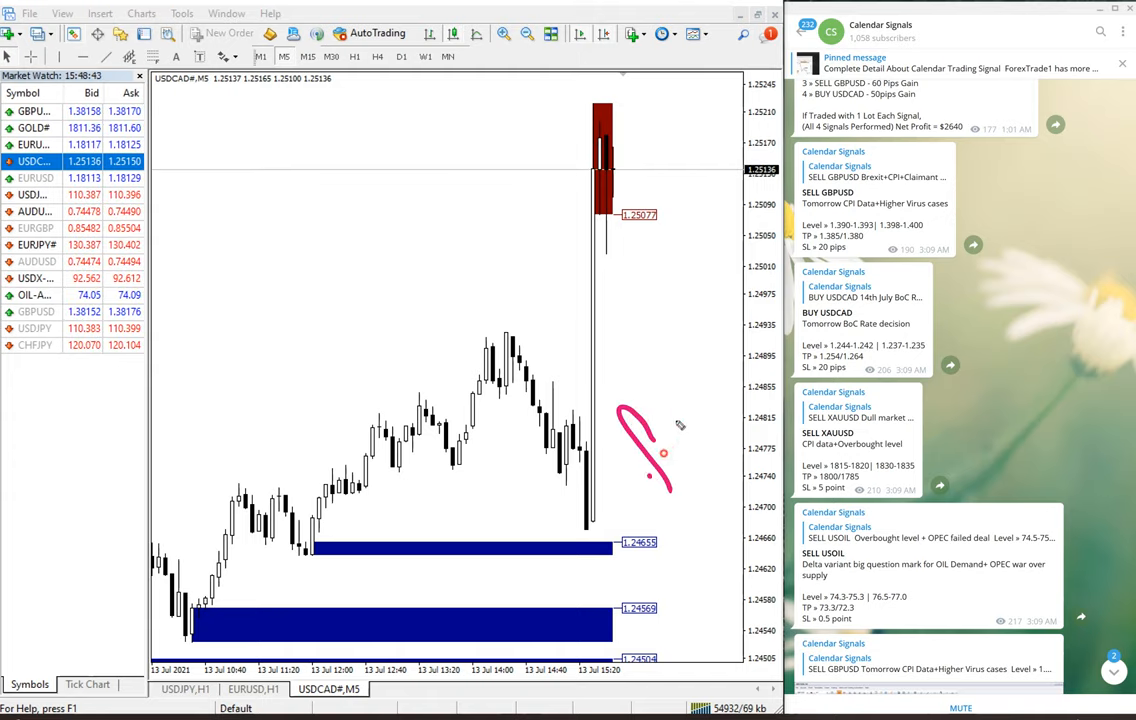